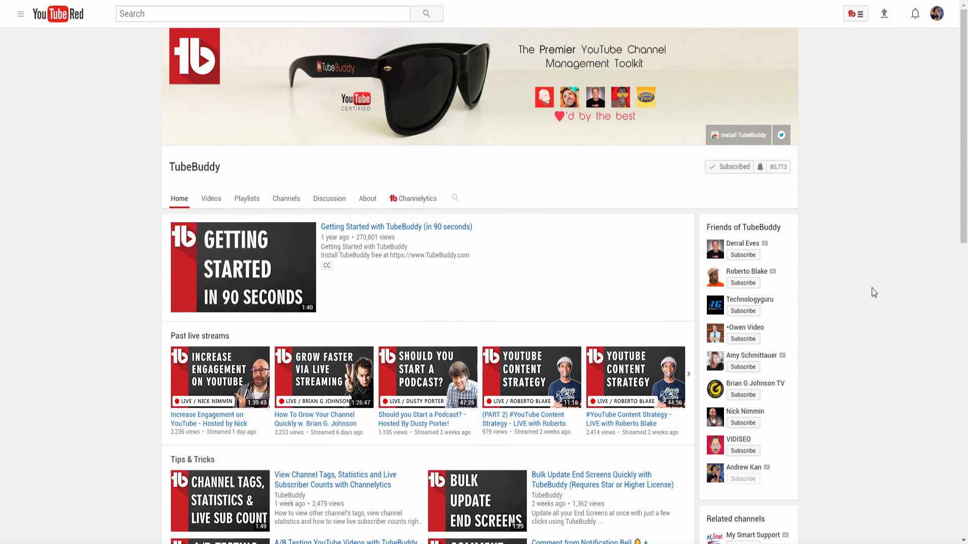
Raise the brightness of the photo layer behind 'Talk Less. Travel More', then move to Video Topic Planner.
{"action": "scroll", "scroll_direction": "down", "scroll_amount": 3}
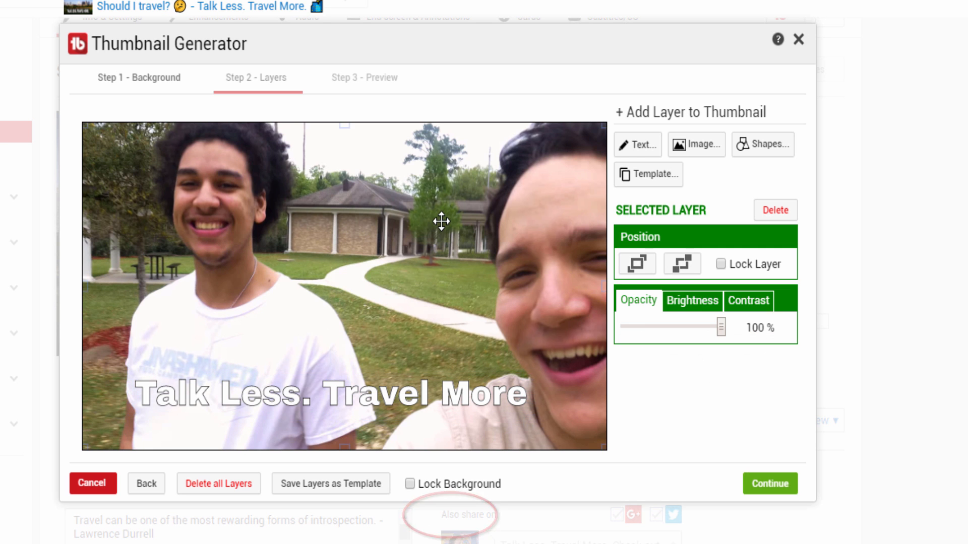
{"action": "left_click", "coordinate": [692, 301]}
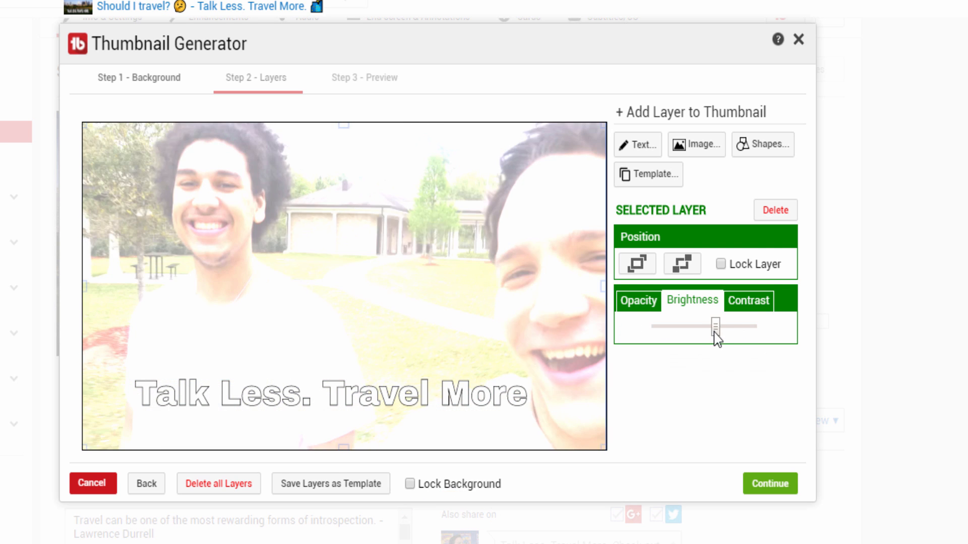
{"action": "left_click", "coordinate": [748, 300]}
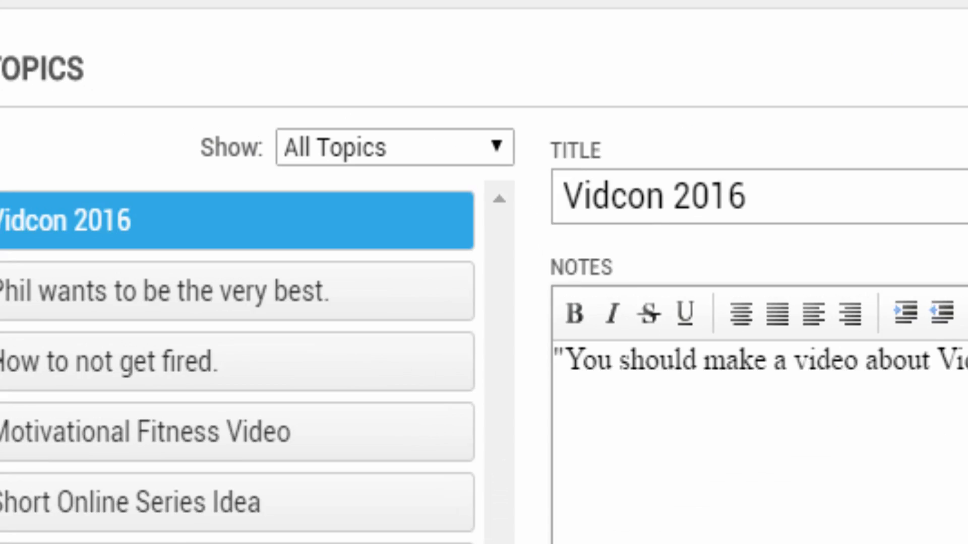
{"action": "left_click", "coordinate": [393, 146]}
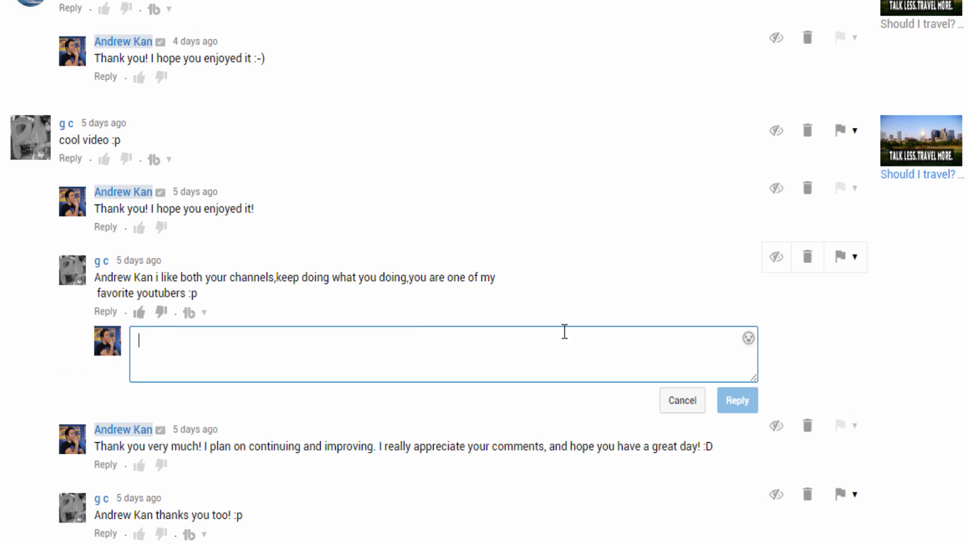
Start a reply under the viewer comment praising both channels.
{"action": "left_click", "coordinate": [746, 339]}
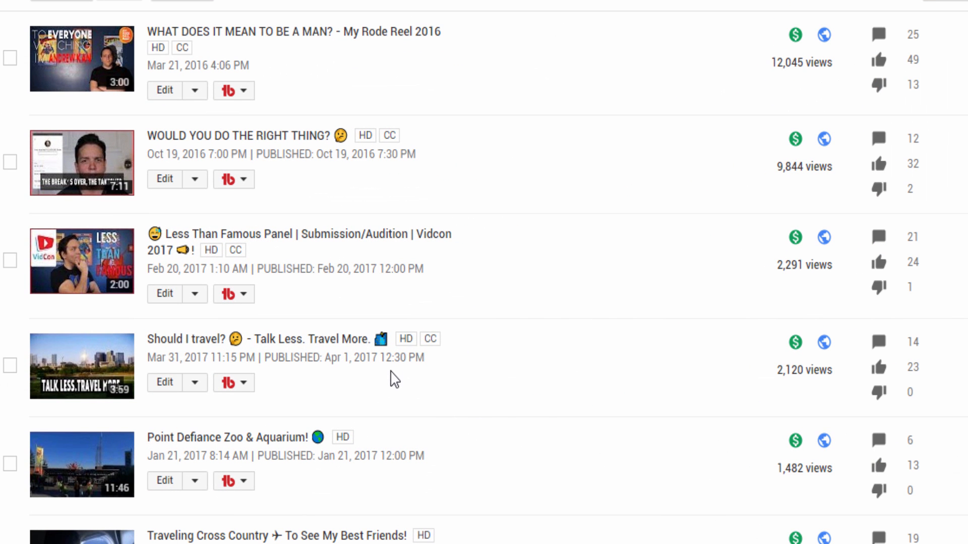
{"action": "mouse_move", "coordinate": [290, 105]}
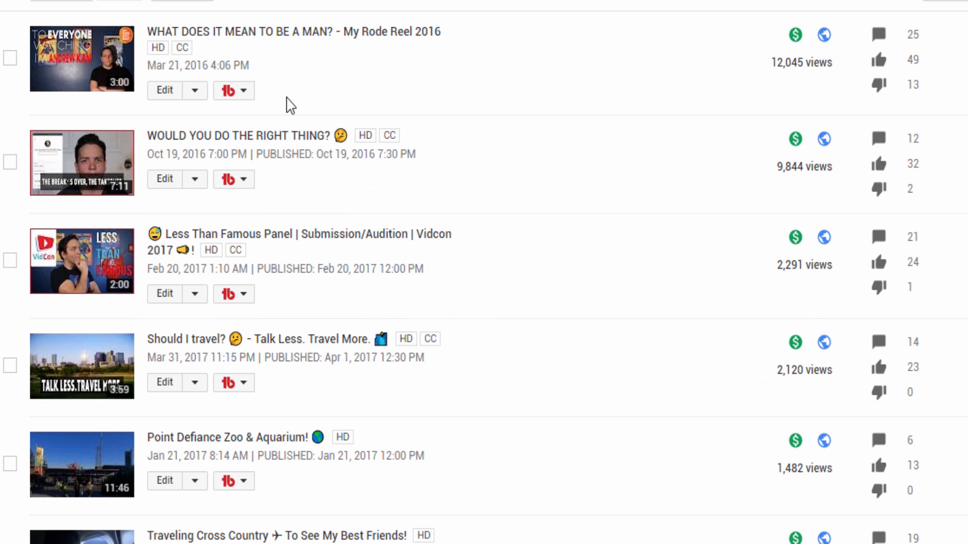
Export the Rode Reel 2016 video's comments to CSV from its TubeBuddy tools menu.
{"action": "left_click", "coordinate": [233, 91]}
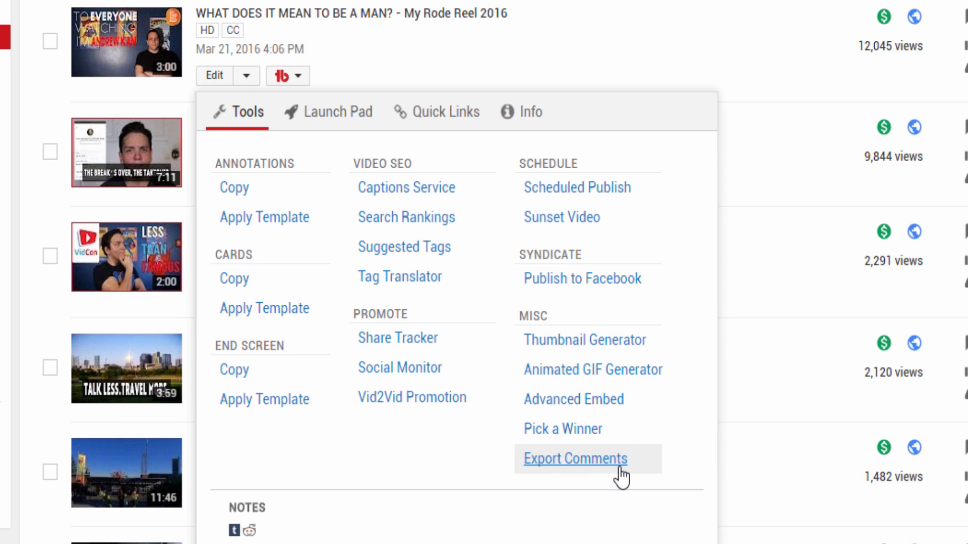
{"action": "left_click", "coordinate": [574, 458]}
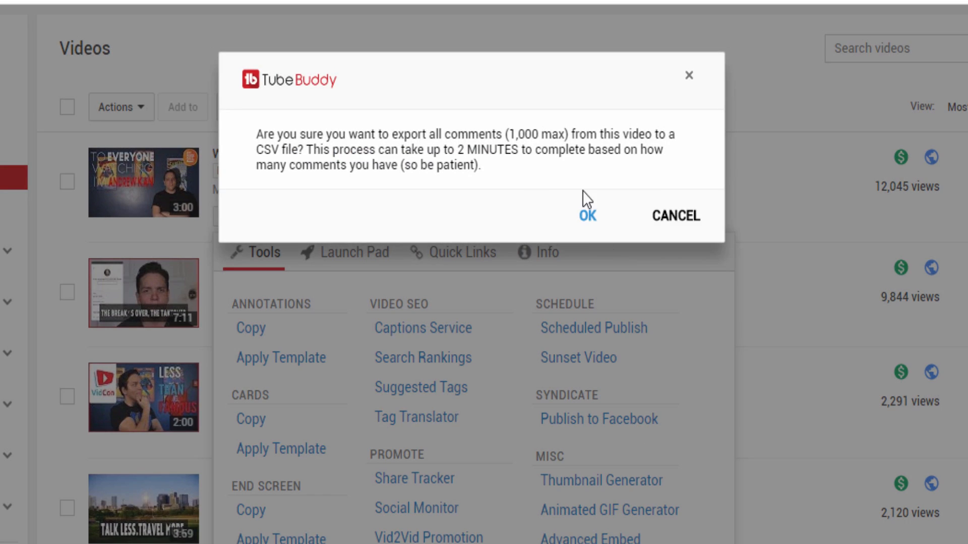
{"action": "left_click", "coordinate": [585, 216]}
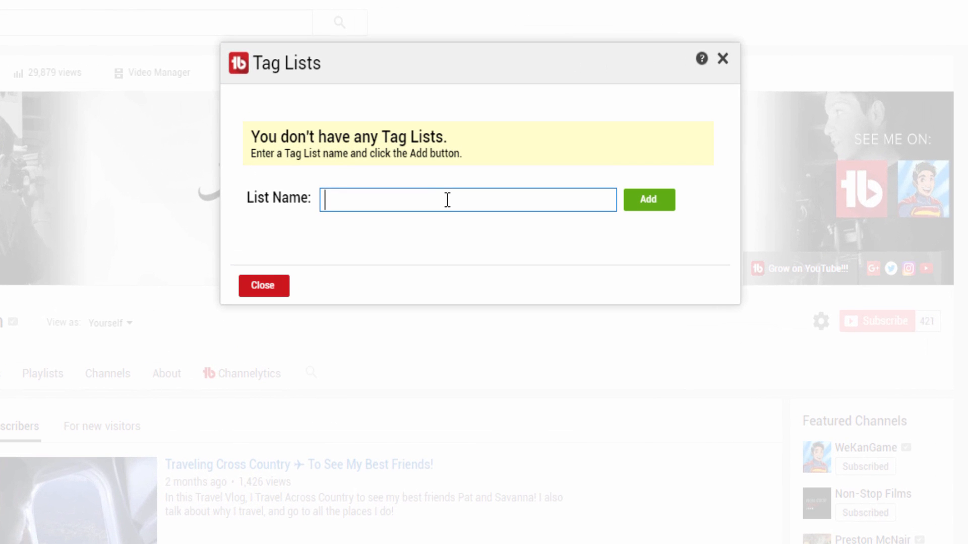
Add a tag list named 'Travel Vlogs', close the window, and reopen the saved tag lists.
{"action": "type", "text": "Travel Vlogs"}
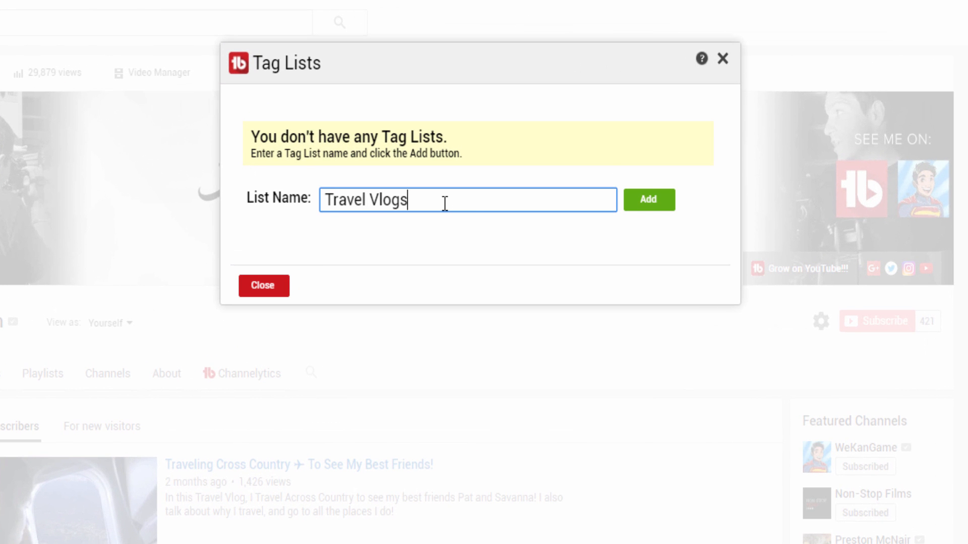
{"action": "left_click", "coordinate": [648, 200]}
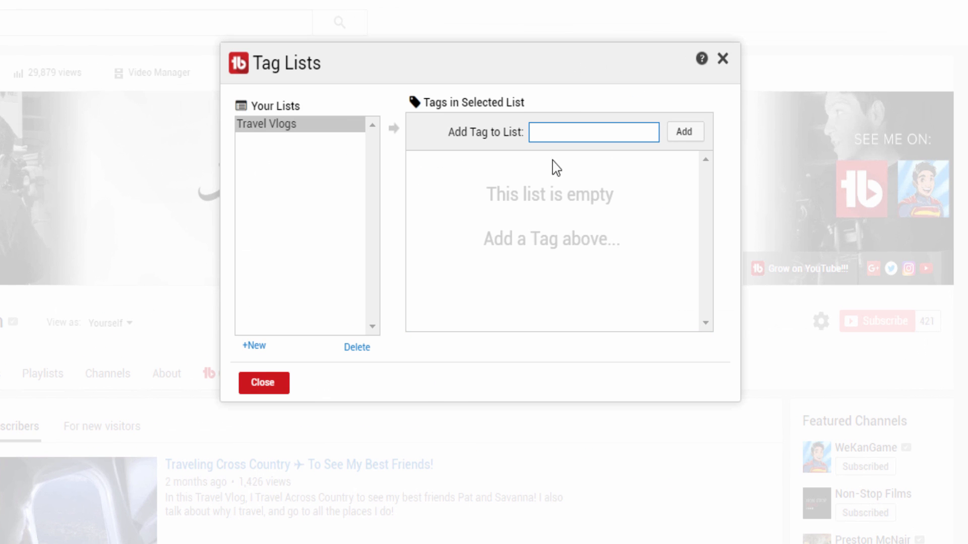
{"action": "type", "text": "a"}
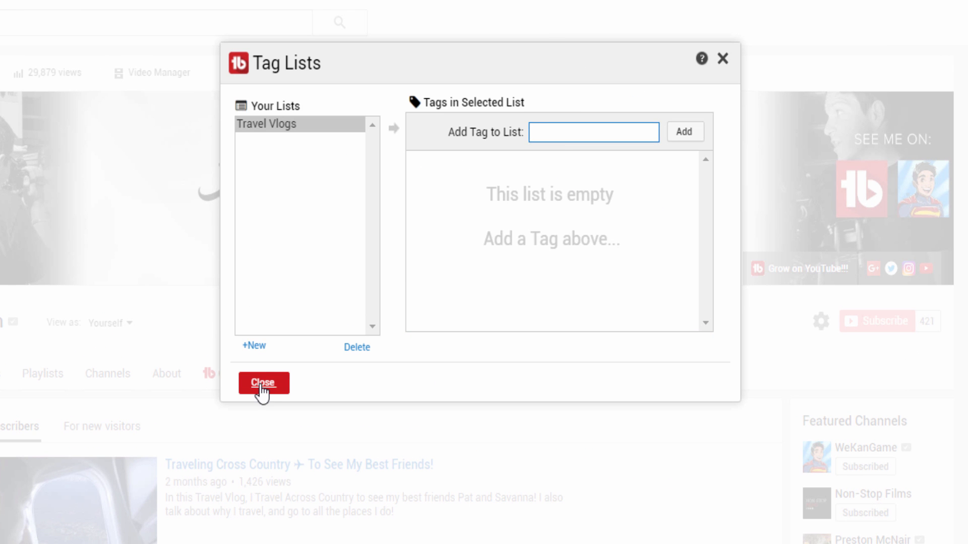
{"action": "left_click", "coordinate": [263, 383]}
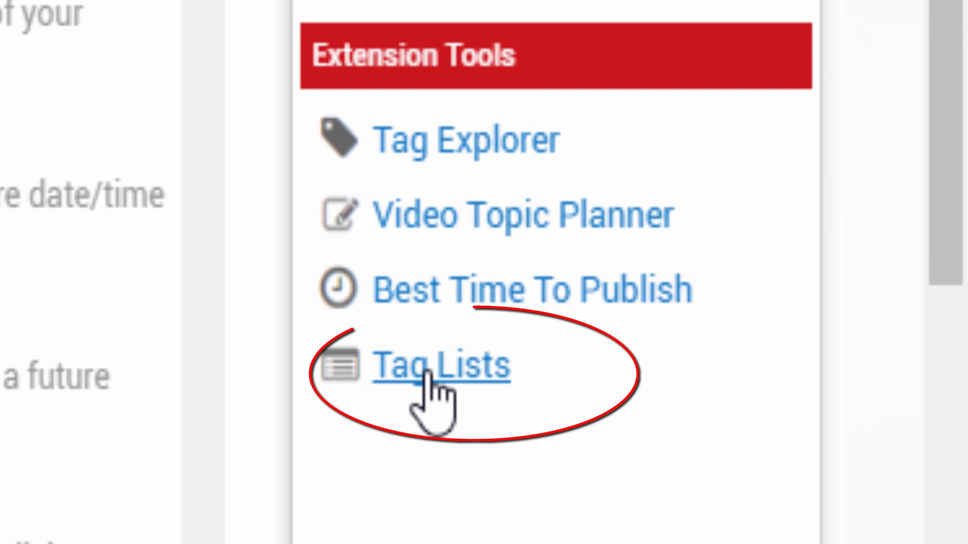
{"action": "left_click", "coordinate": [441, 367]}
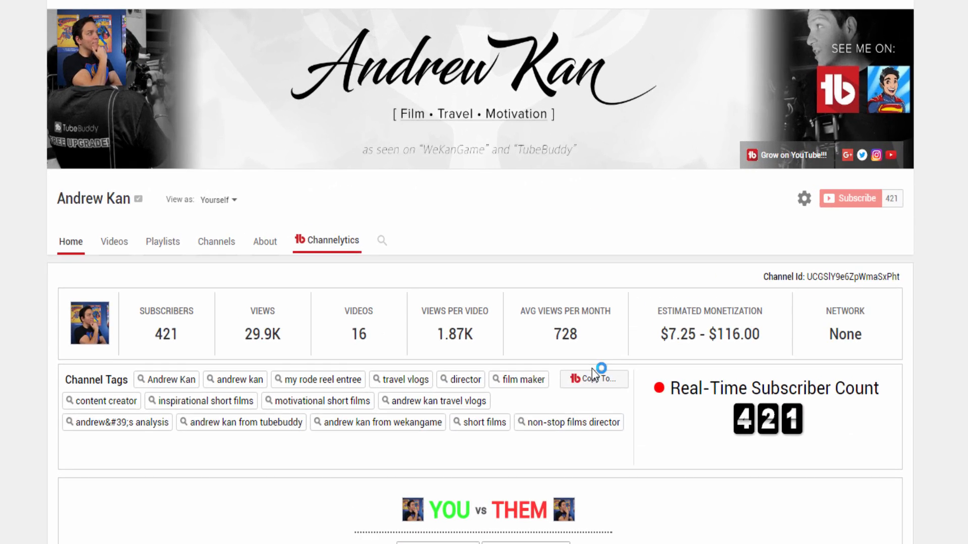
Copy all 15 checked channel tags into the Travel Vlogs tag list.
{"action": "left_click", "coordinate": [593, 379]}
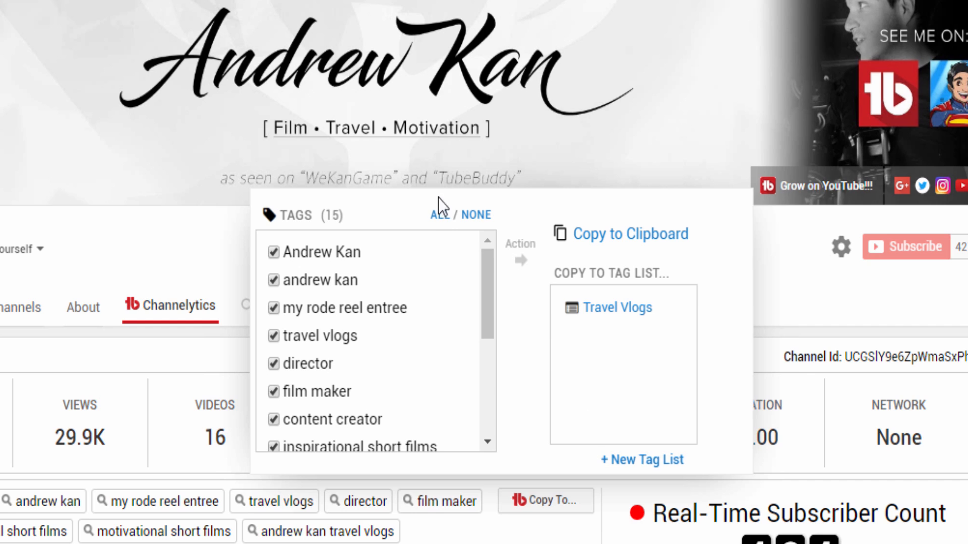
{"action": "mouse_move", "coordinate": [529, 276]}
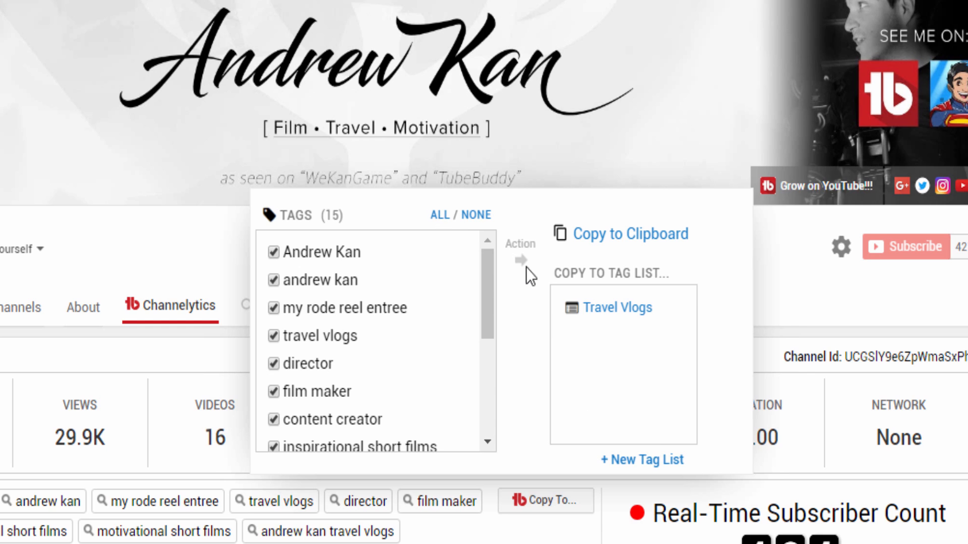
{"action": "left_click", "coordinate": [630, 232]}
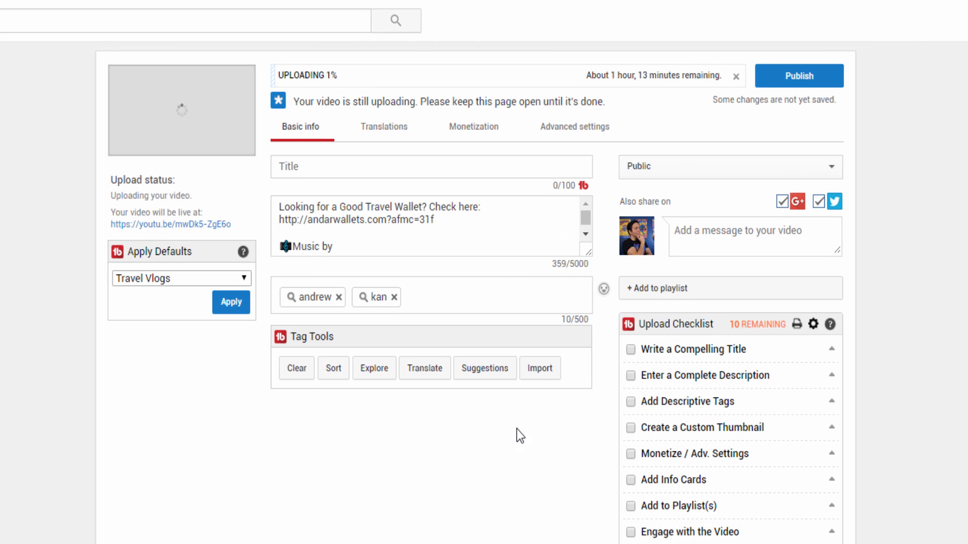
Insert the 20 selected Travel Vlogs tags into the current upload.
{"action": "left_click", "coordinate": [538, 368]}
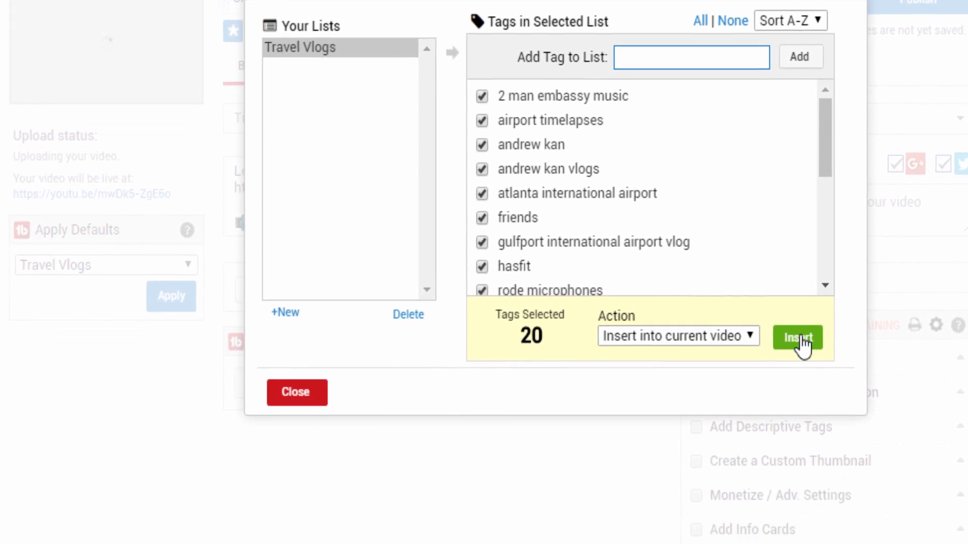
{"action": "left_click", "coordinate": [796, 336]}
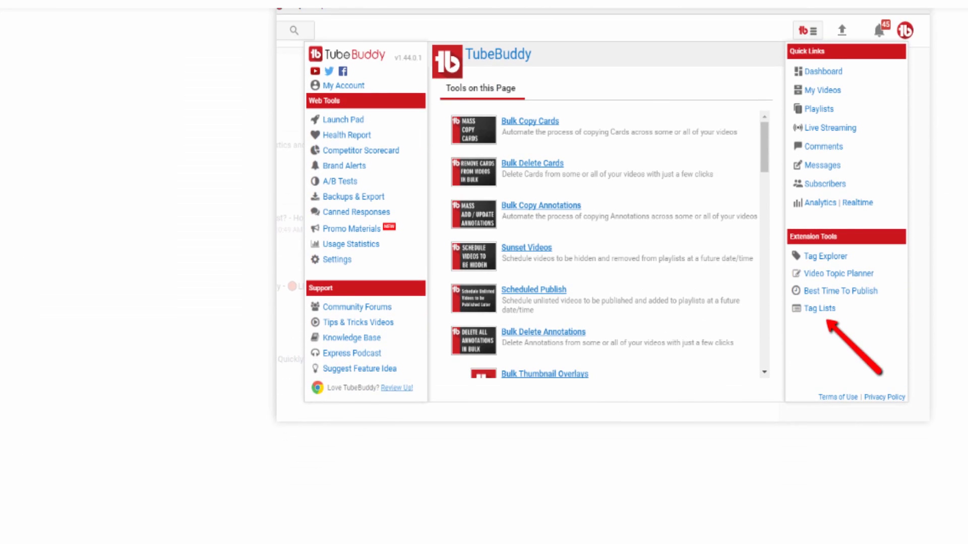
Browse the TubeBuddy Express podcast episodes, then subscribe to the TubeBuddy channel.
{"action": "left_click", "coordinate": [819, 309]}
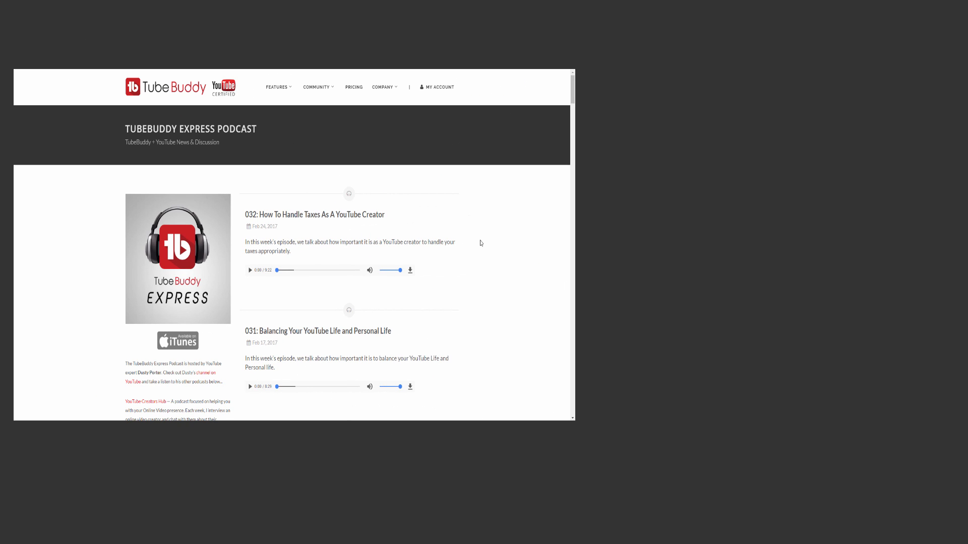
{"action": "scroll", "scroll_direction": "down", "scroll_amount": 3}
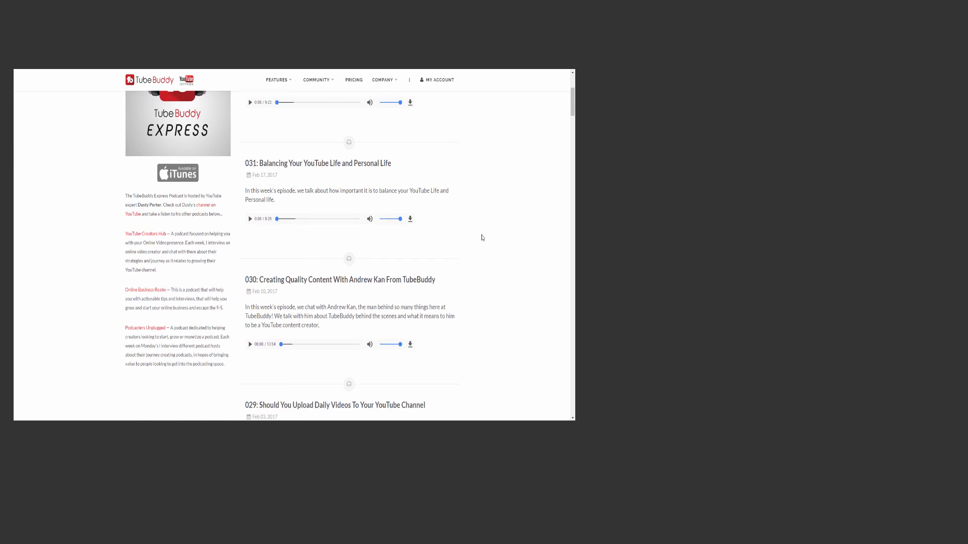
{"action": "scroll", "scroll_direction": "down", "scroll_amount": 3}
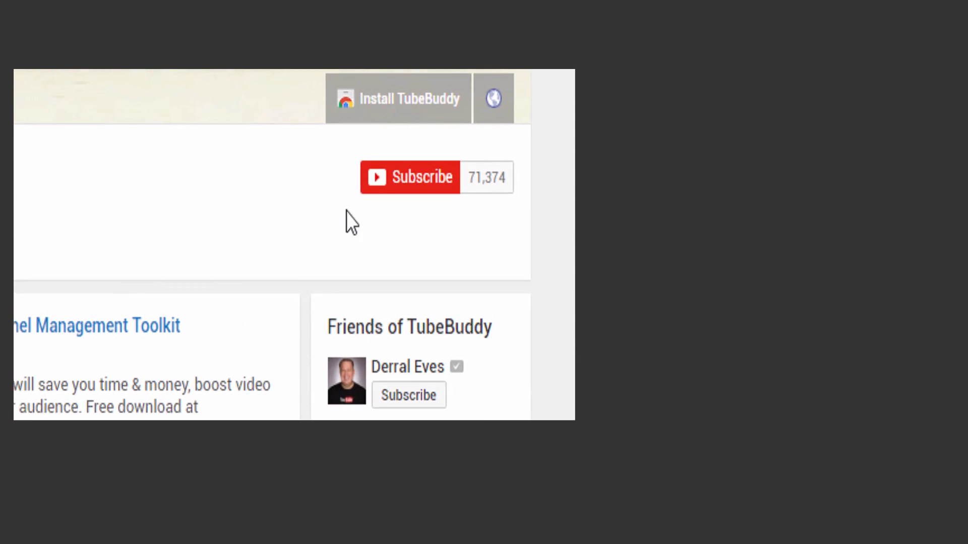
{"action": "left_click", "coordinate": [408, 178]}
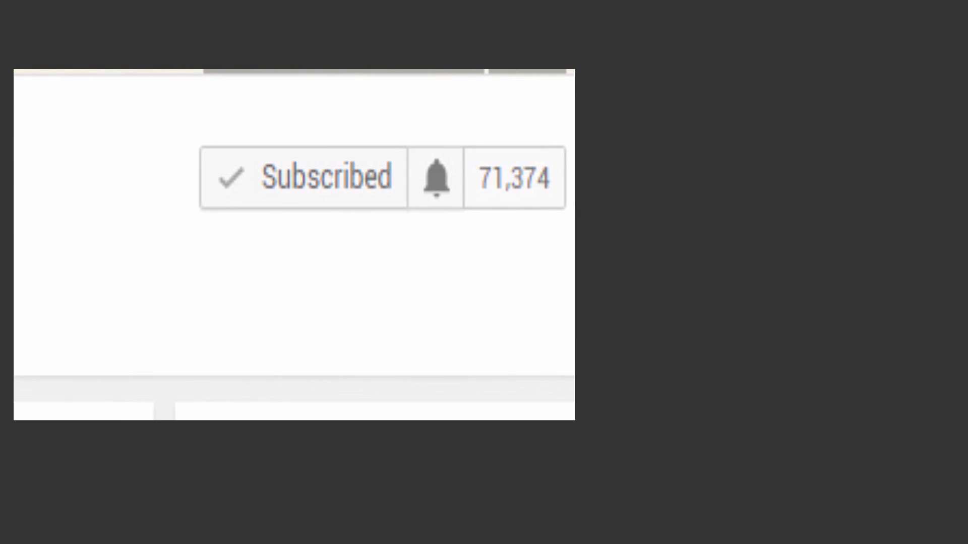